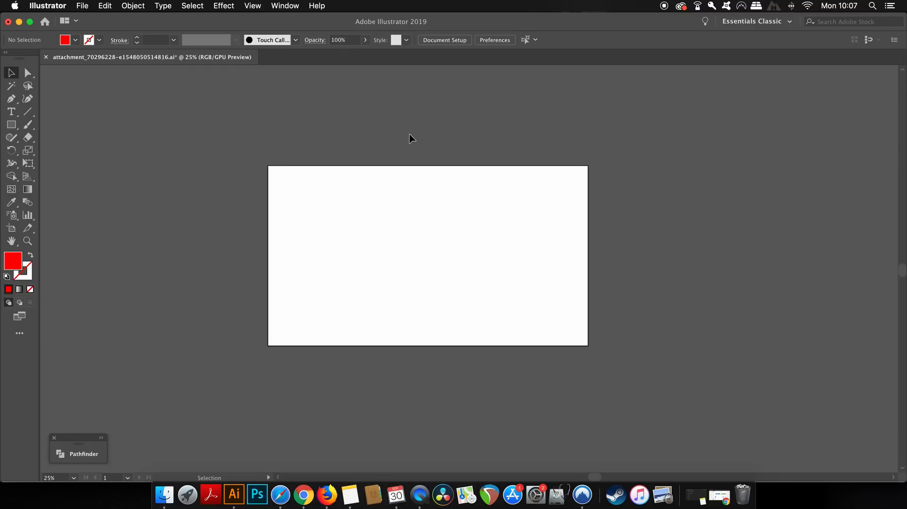
{"action": "mouse_move", "coordinate": [240, 7]}
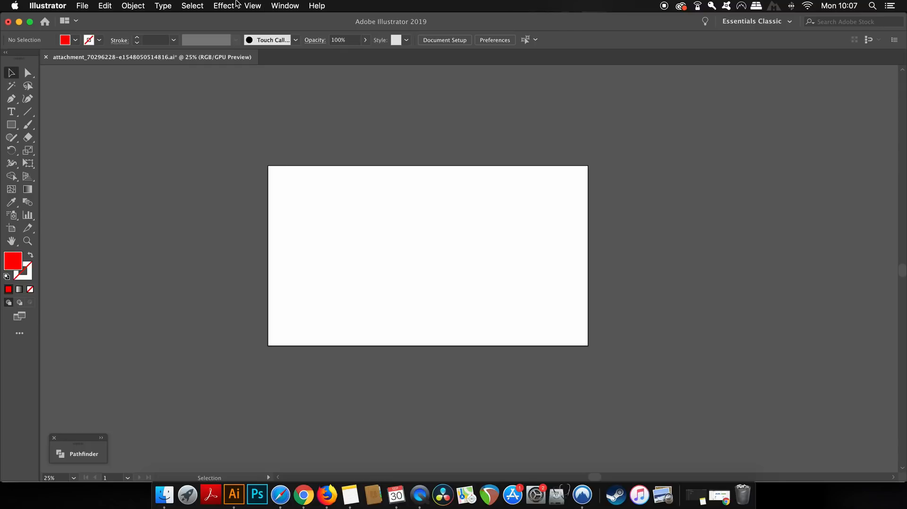
- Show the Color Guide panel via the Window menu and browse its harmony rules list
{"action": "left_click", "coordinate": [284, 6]}
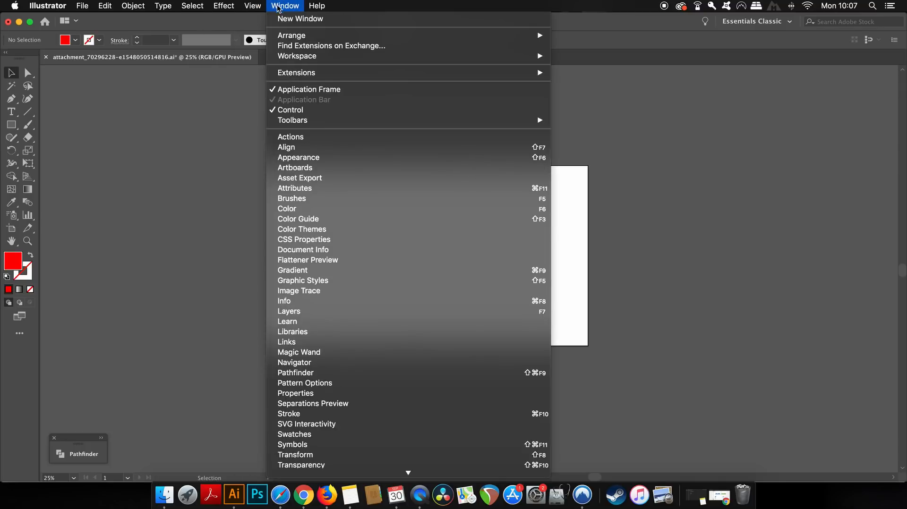
{"action": "left_click", "coordinate": [243, 196]}
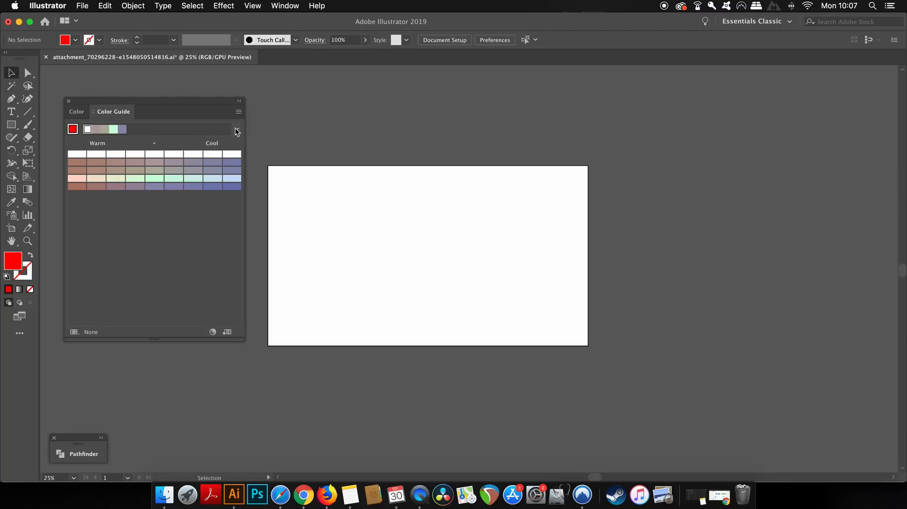
{"action": "left_click", "coordinate": [236, 130]}
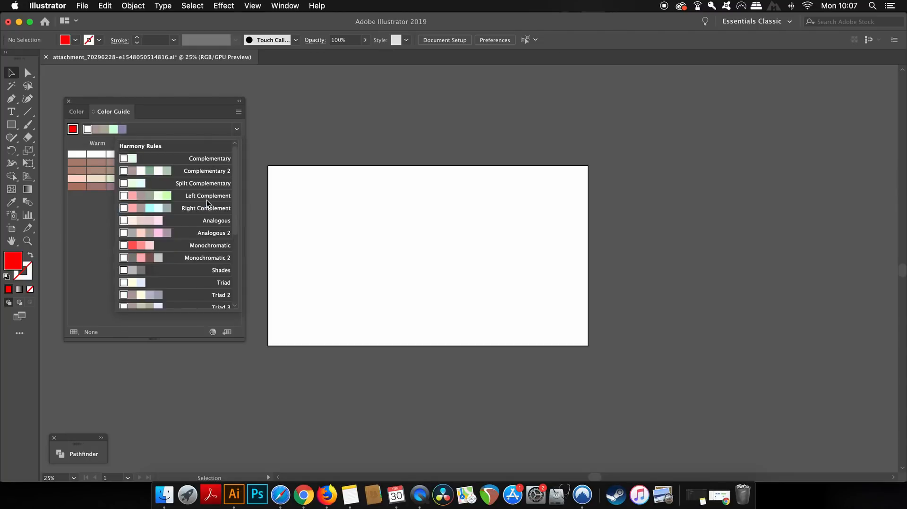
{"action": "scroll", "scroll_direction": "down", "scroll_amount": 3}
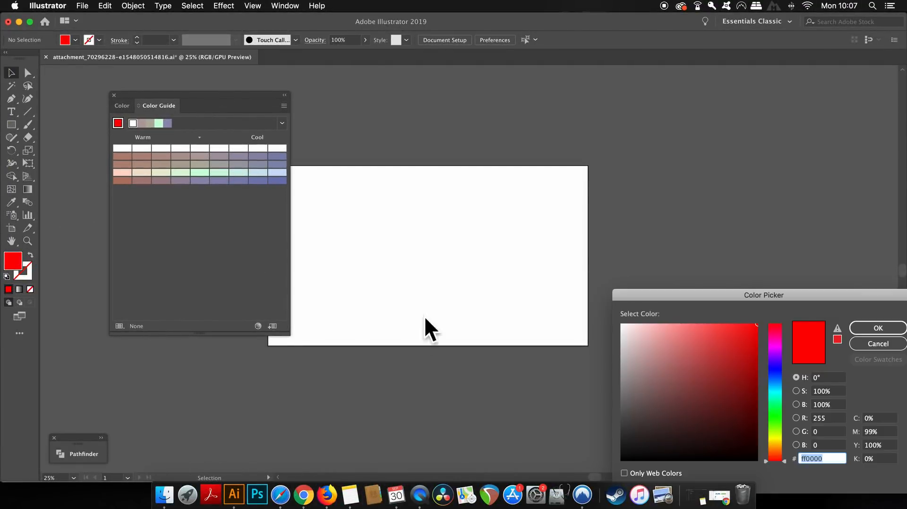
- Confirm the purple fill colour in the Color Picker so the Color Guide shows purple variations
{"action": "left_click", "coordinate": [775, 350]}
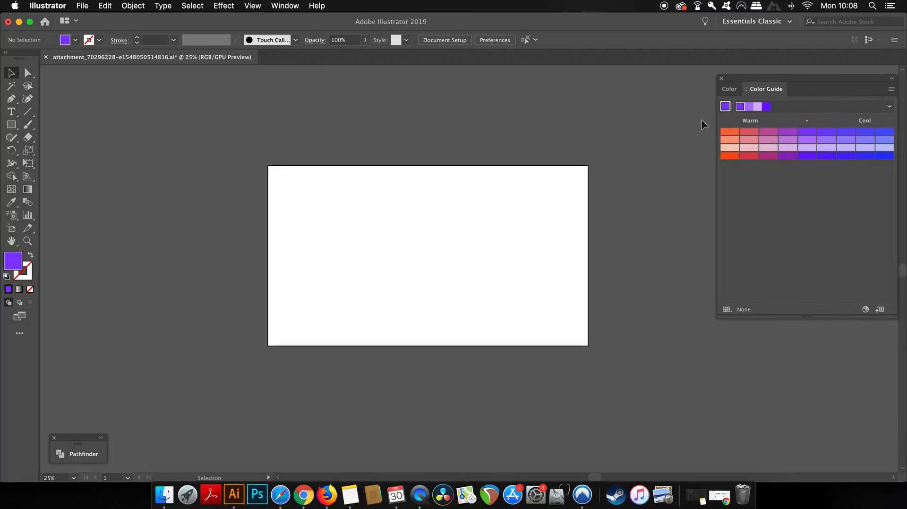
{"action": "mouse_move", "coordinate": [608, 147]}
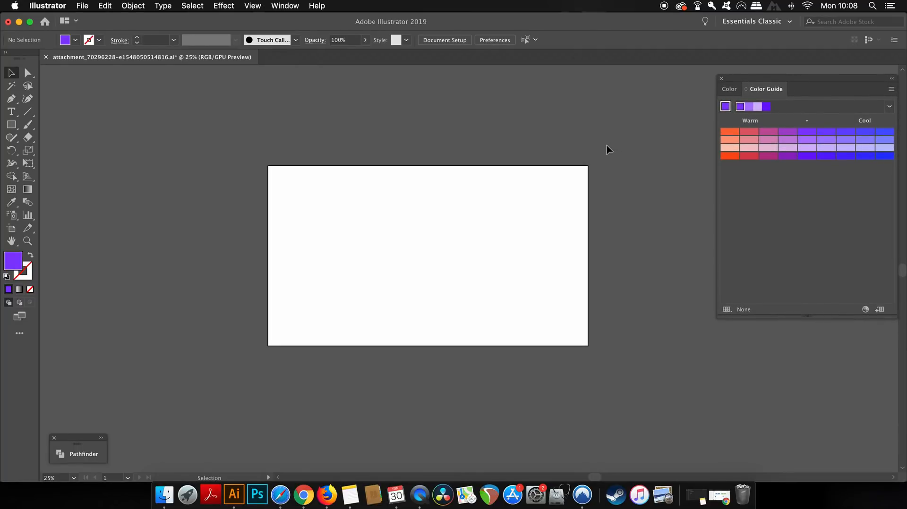
{"action": "mouse_move", "coordinate": [379, 229]}
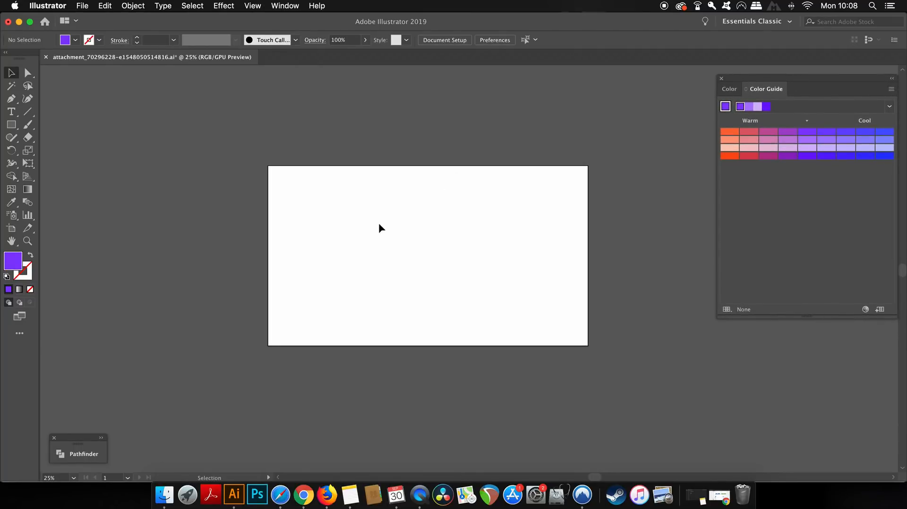
{"action": "mouse_move", "coordinate": [286, 242]}
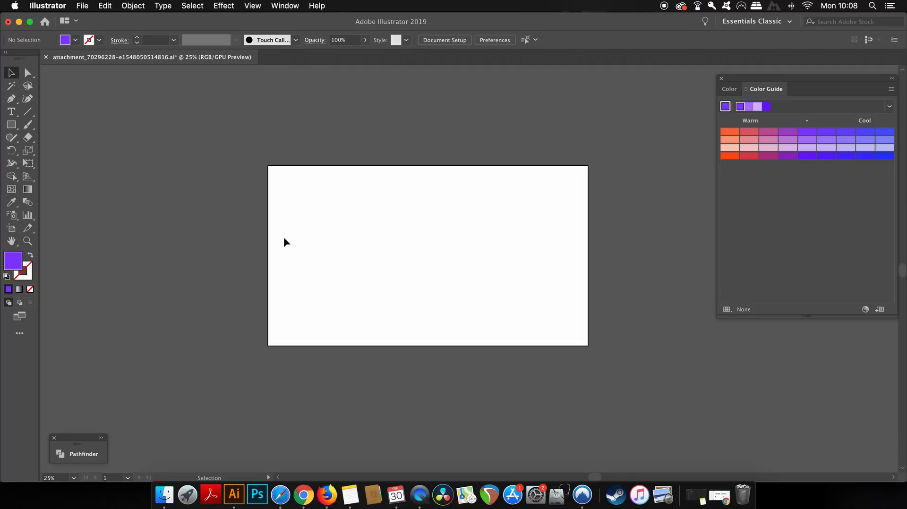
- Draw a purple square about 731 px wide on the artboard's left half and nudge it right
{"action": "left_click", "coordinate": [10, 126]}
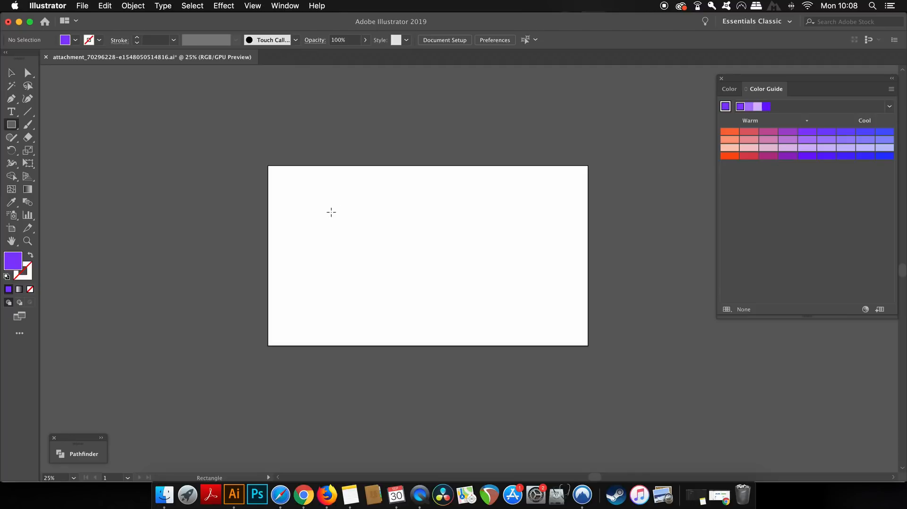
{"action": "left_click_drag", "start_coordinate": [328, 193], "coordinate": [447, 310]}
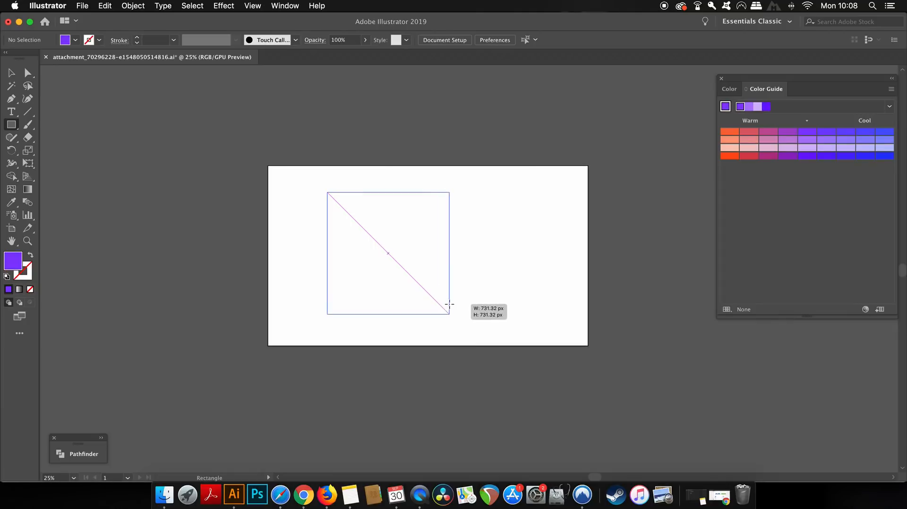
{"action": "left_click_drag", "start_coordinate": [329, 193], "coordinate": [448, 307]}
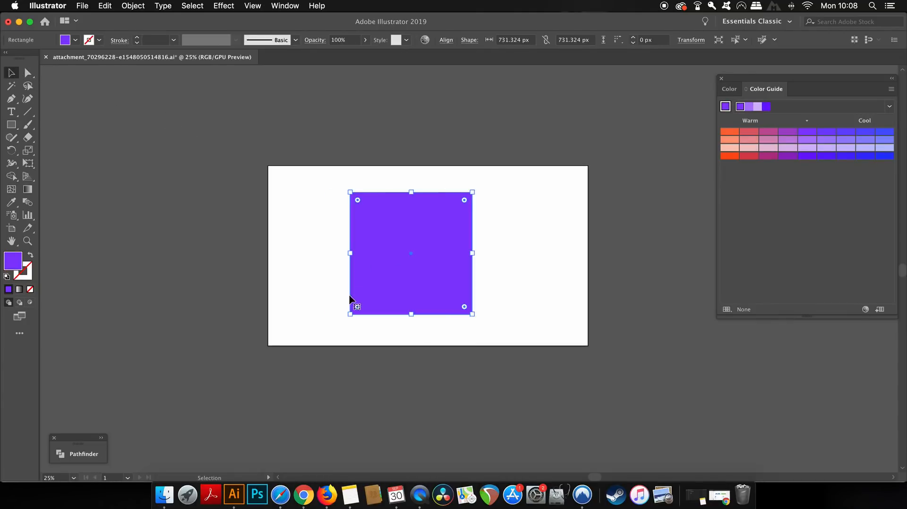
{"action": "mouse_move", "coordinate": [289, 3]}
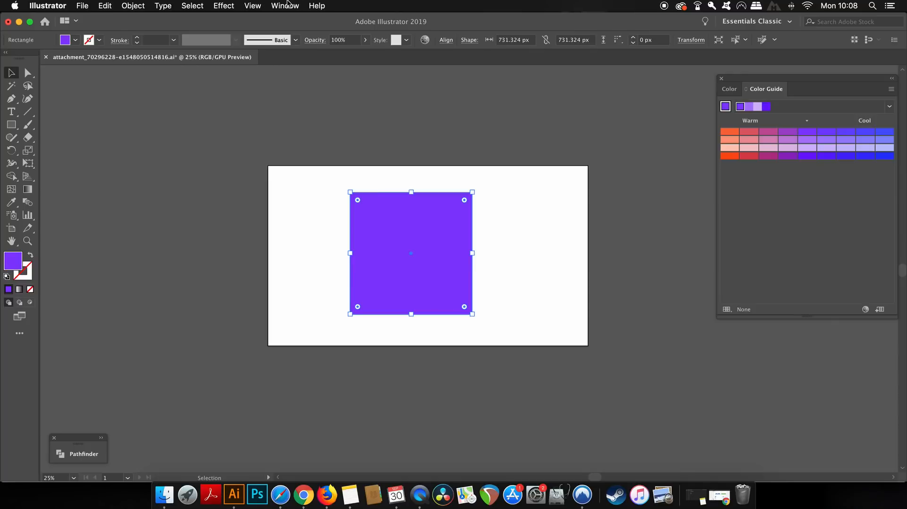
- Show the Transform panel from the Window menu for the selected square
{"action": "left_click", "coordinate": [284, 6]}
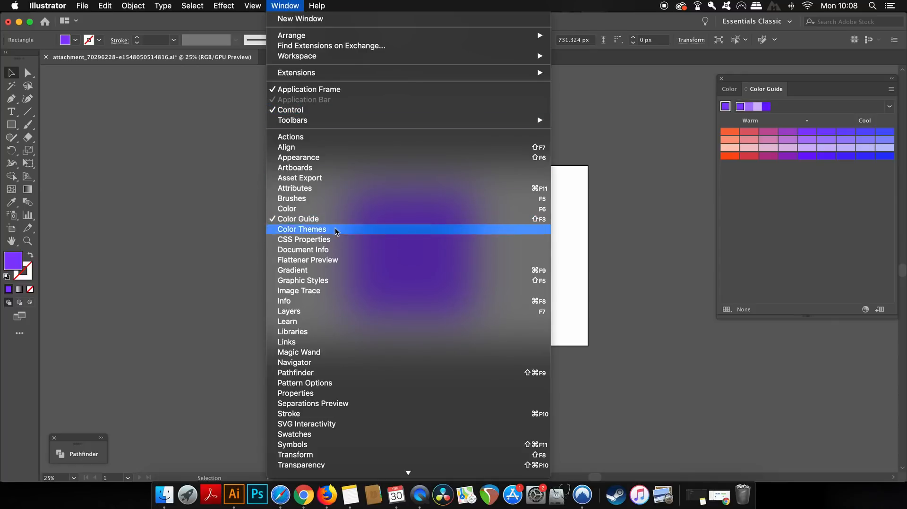
{"action": "mouse_move", "coordinate": [344, 296]}
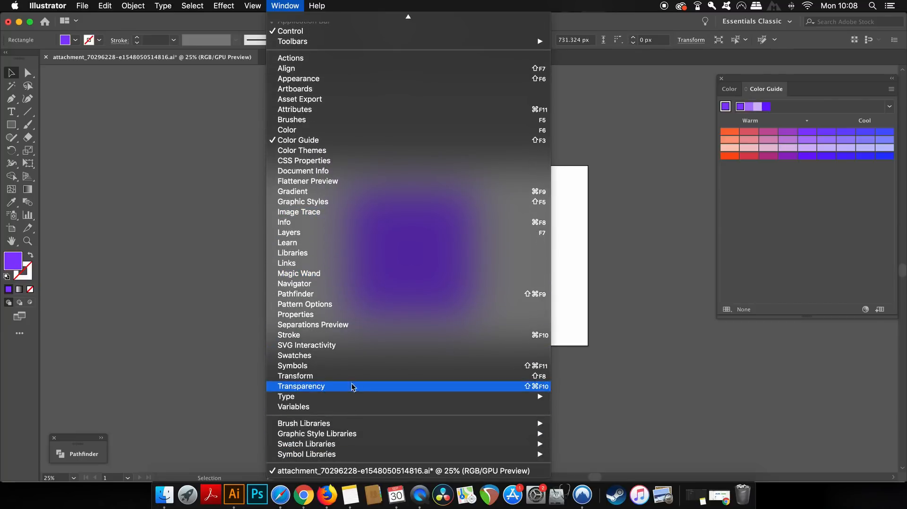
{"action": "left_click", "coordinate": [295, 376]}
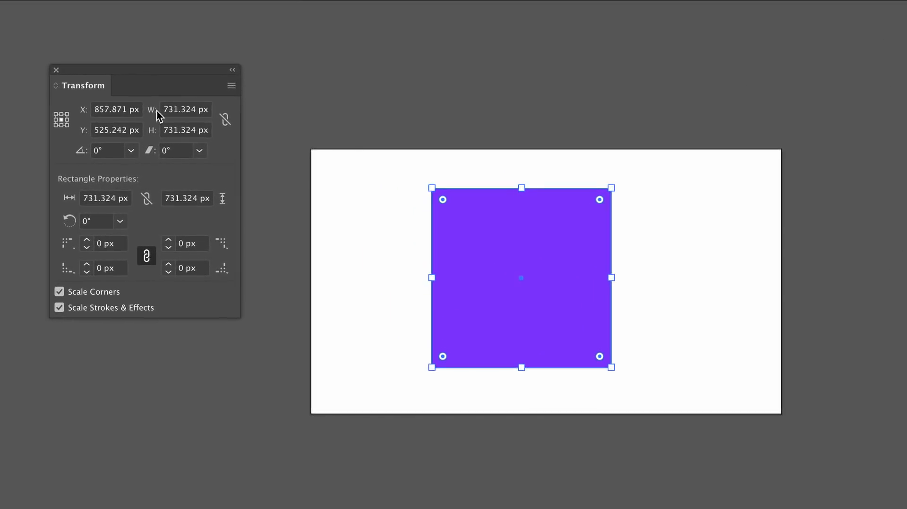
{"action": "mouse_move", "coordinate": [183, 145]}
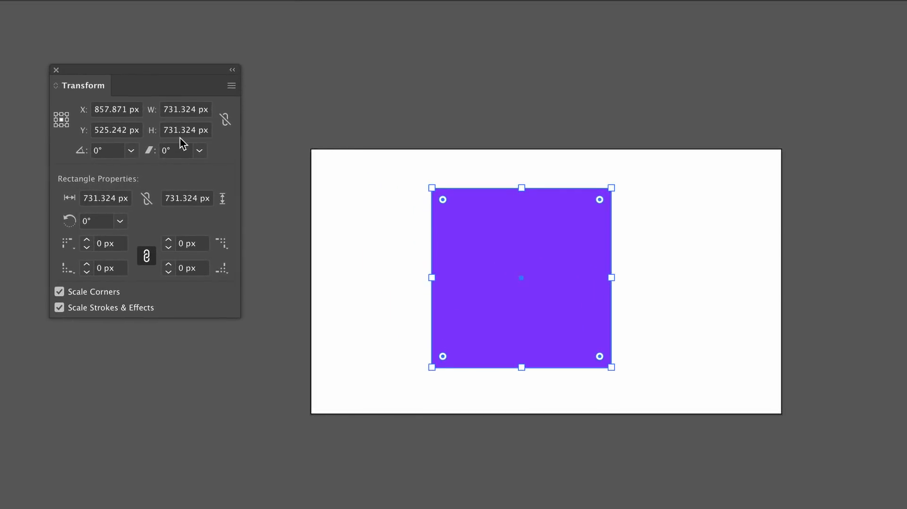
{"action": "mouse_move", "coordinate": [181, 134]}
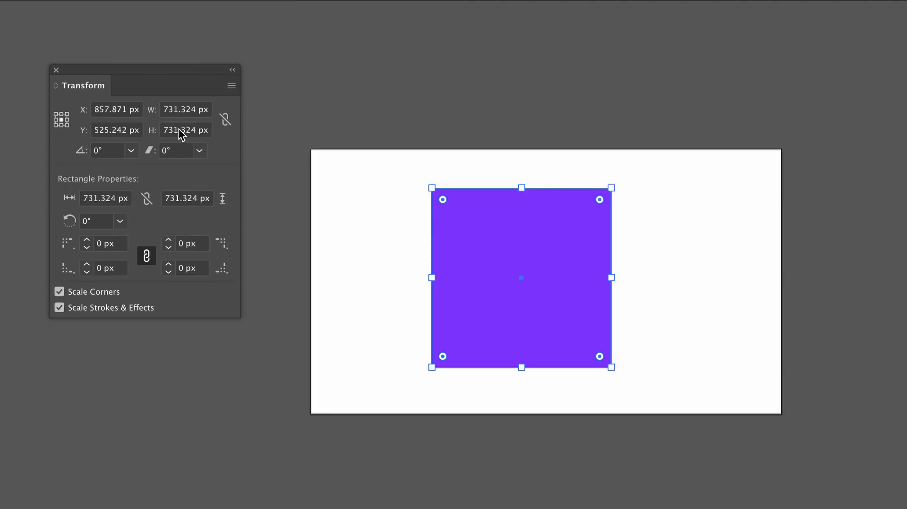
- Transform the square to 80% height, 30° shear and −30° rotation, then deselect the rhombus
{"action": "left_click", "coordinate": [185, 130]}
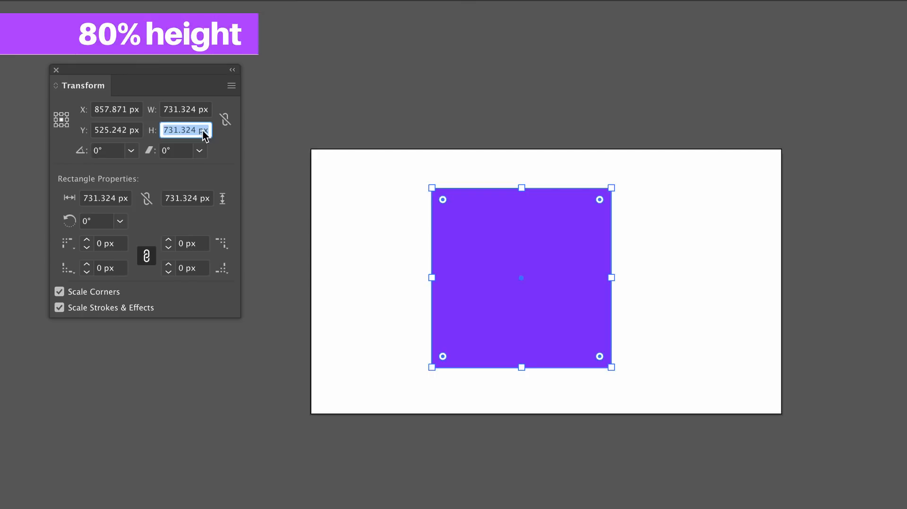
{"action": "type", "text": "80%"}
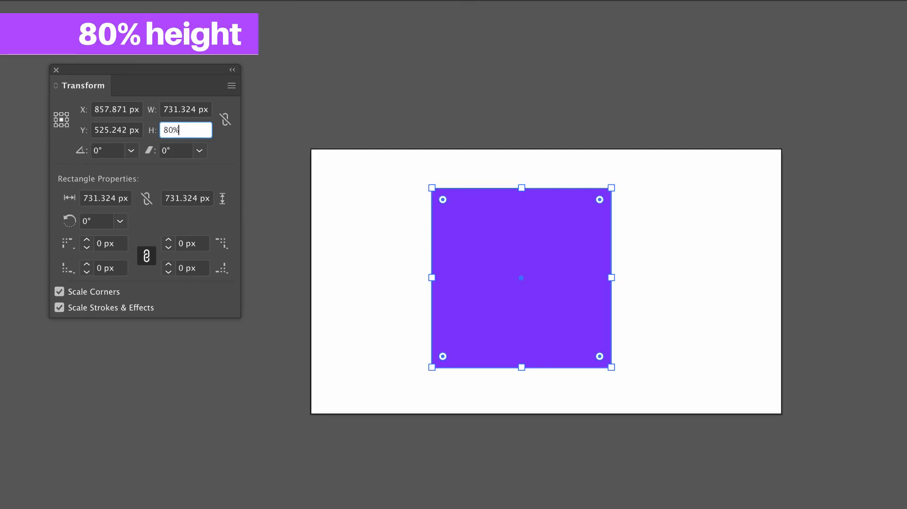
{"action": "key", "text": "Enter"}
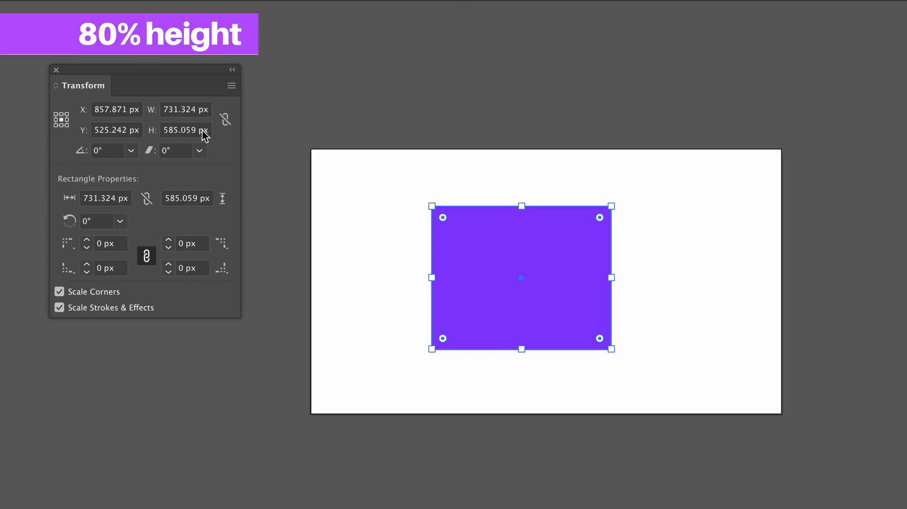
{"action": "left_click", "coordinate": [177, 151]}
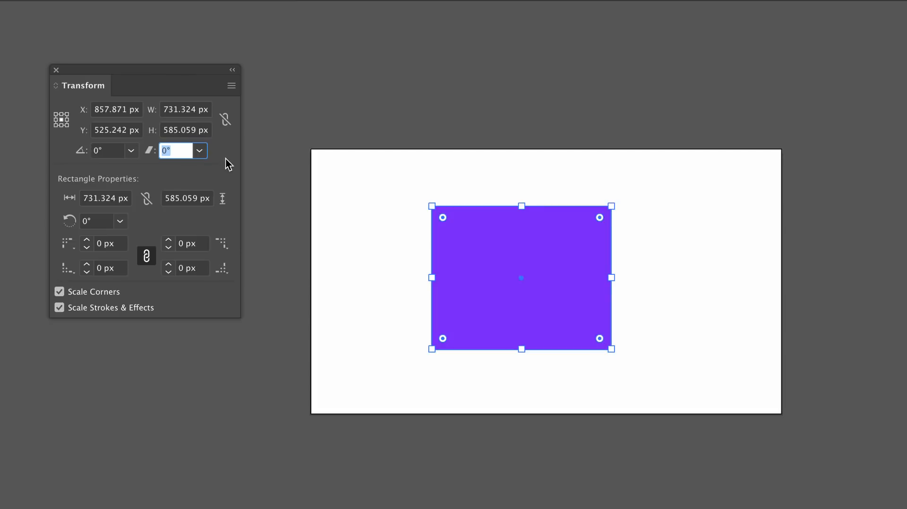
{"action": "type", "text": "30"}
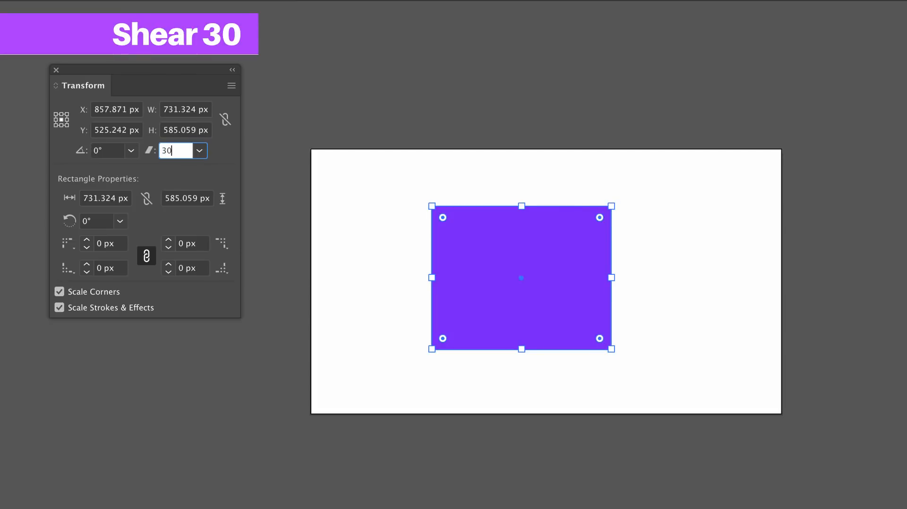
{"action": "key", "text": "Enter"}
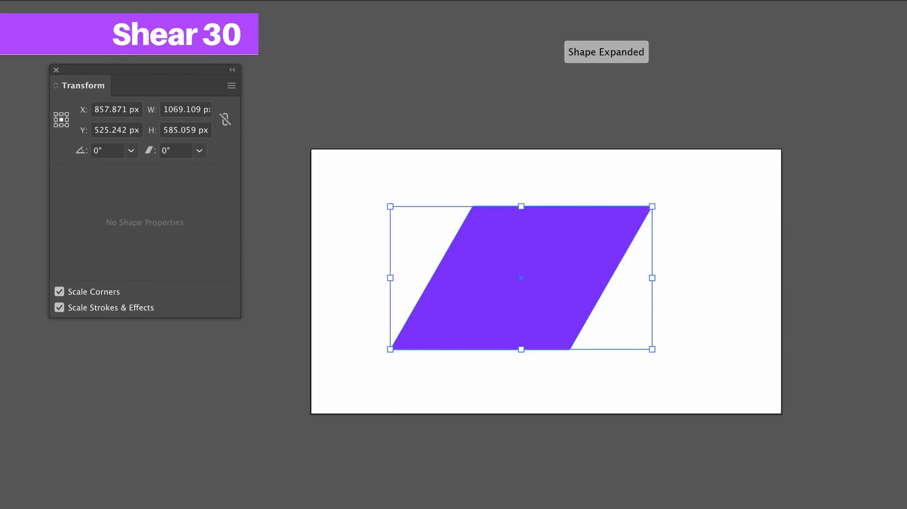
{"action": "left_click", "coordinate": [107, 152]}
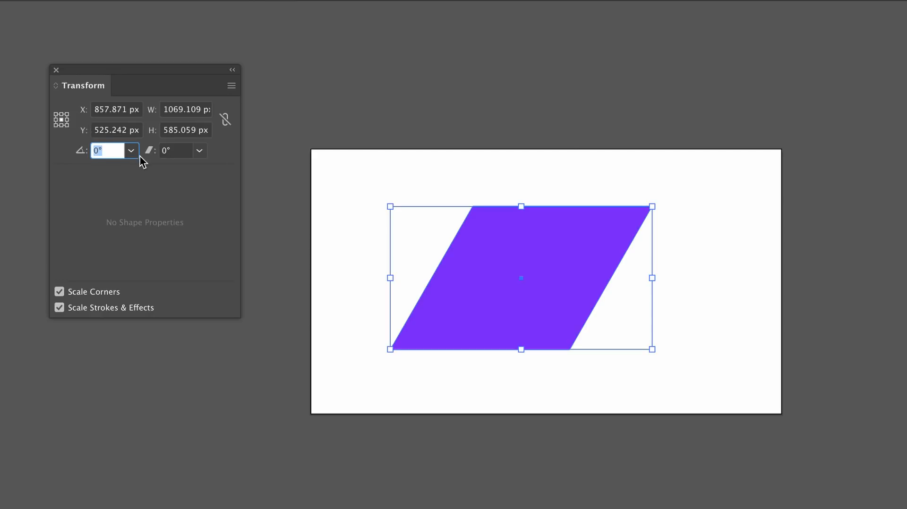
{"action": "type", "text": "-30"}
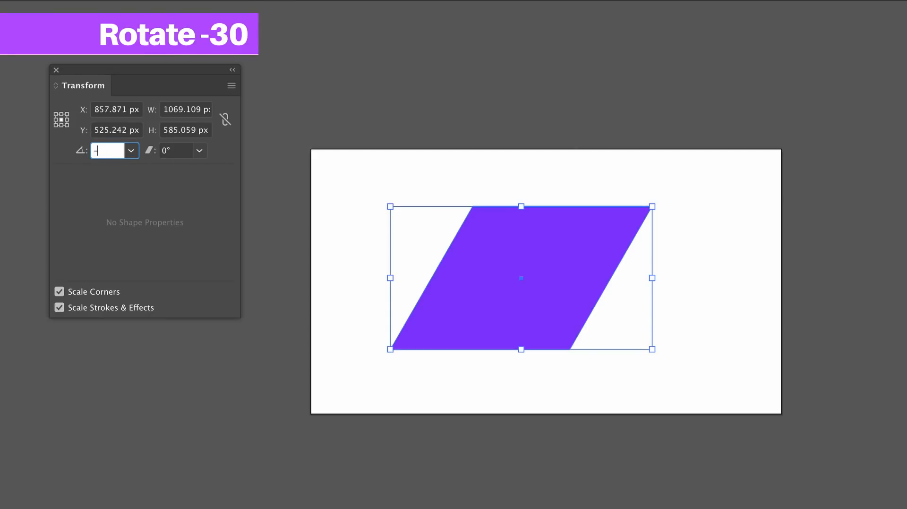
{"action": "type", "text": "-30"}
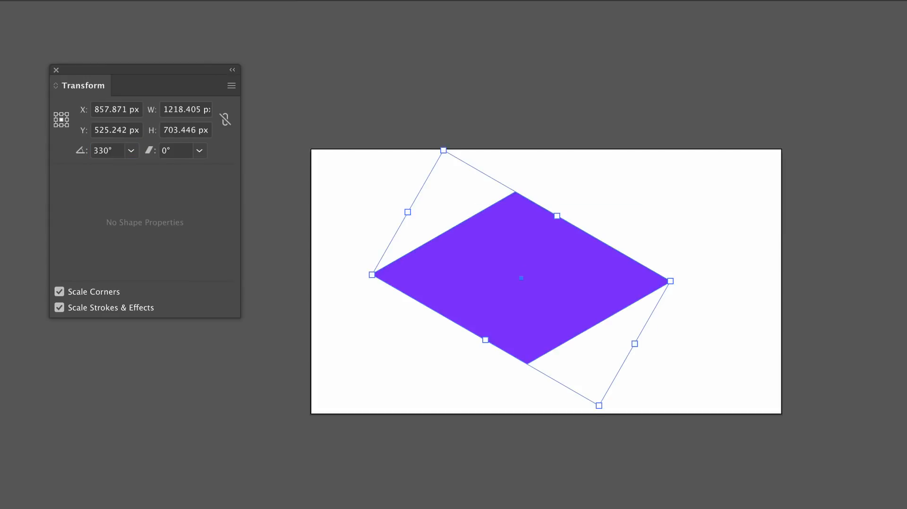
{"action": "left_click", "coordinate": [486, 261]}
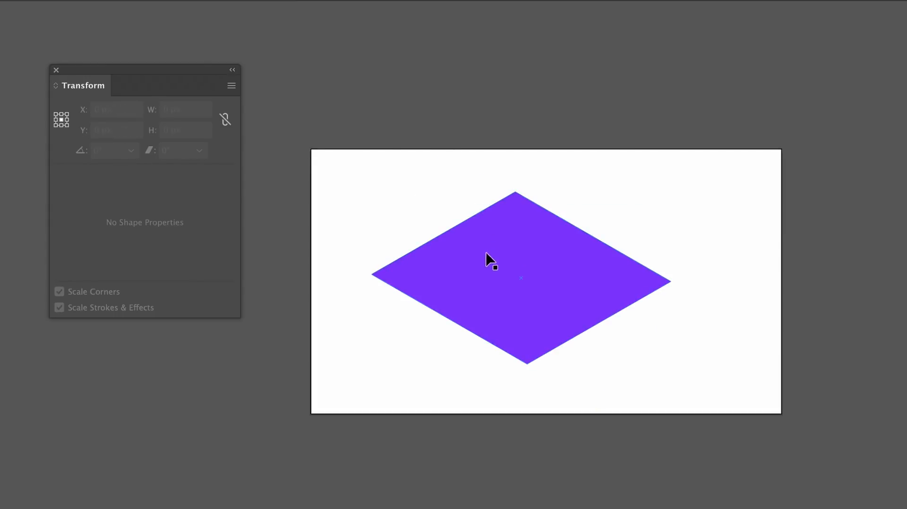
- Move the rhombus slightly right toward the artboard centre
{"action": "left_click_drag", "start_coordinate": [489, 261], "coordinate": [506, 266]}
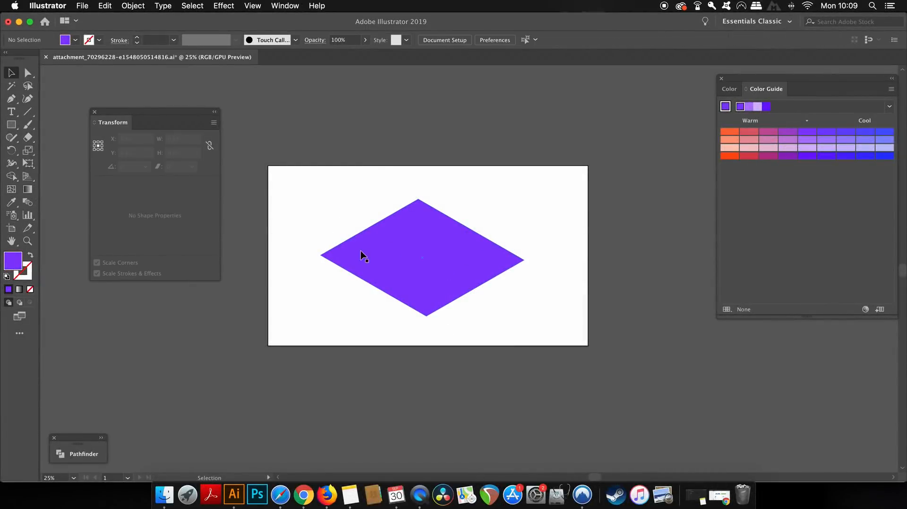
{"action": "mouse_move", "coordinate": [469, 301]}
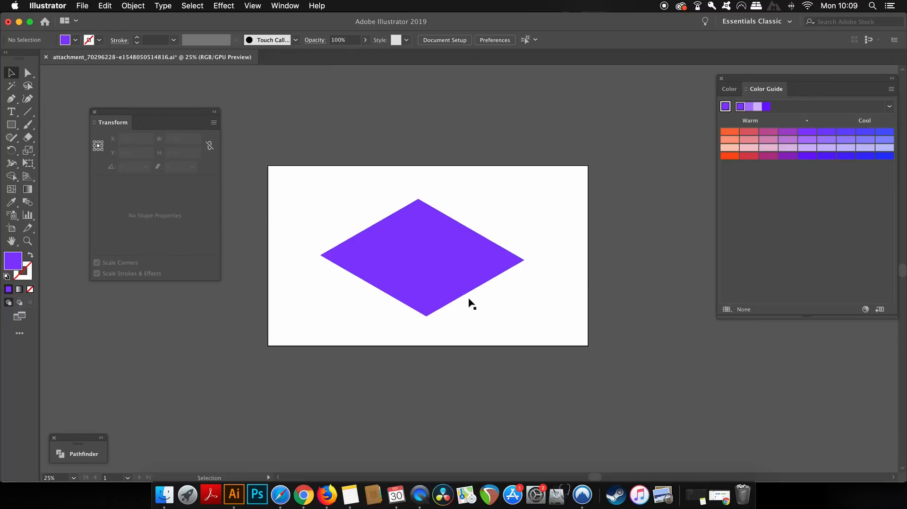
{"action": "mouse_move", "coordinate": [438, 279]}
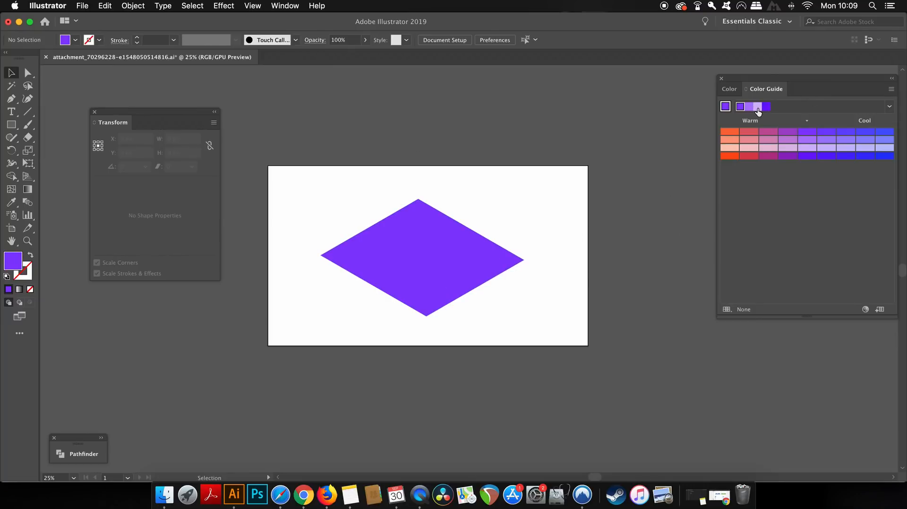
- Fill the selected rhombus with a lighter purple swatch from the Color Guide
{"action": "left_click", "coordinate": [421, 259]}
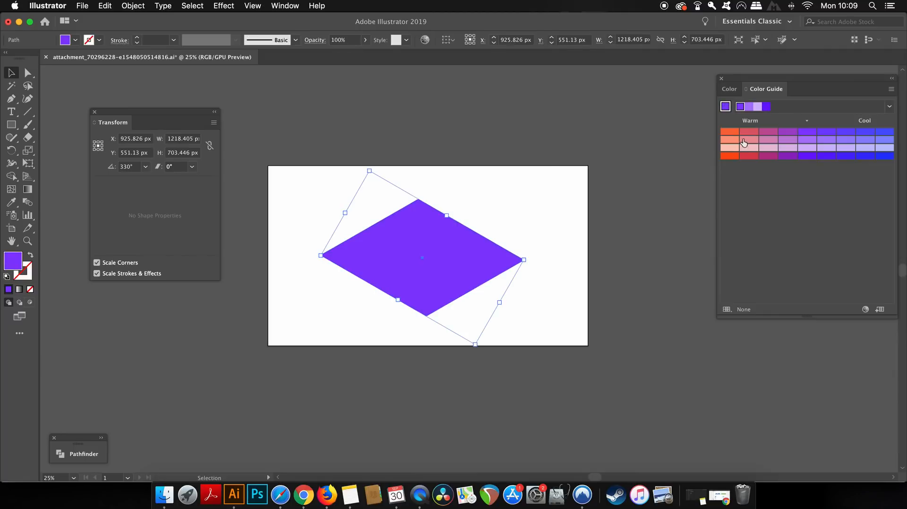
{"action": "left_click", "coordinate": [748, 142]}
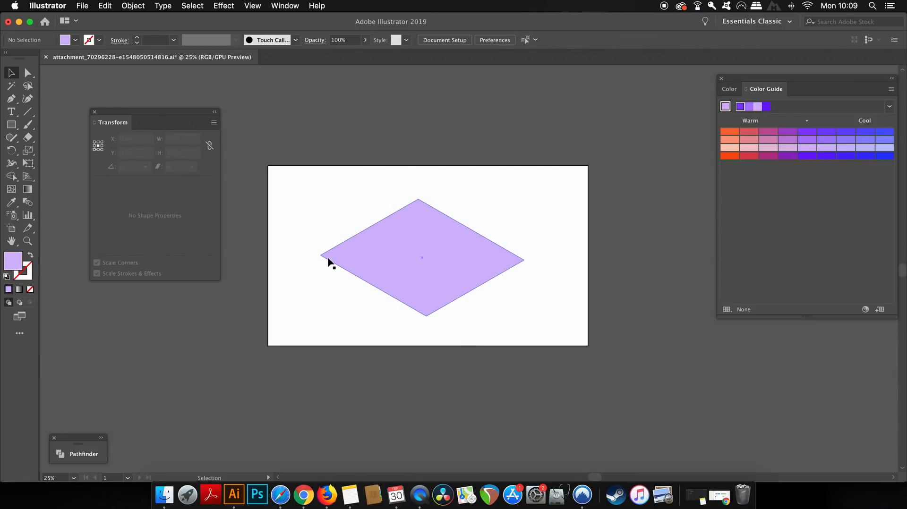
{"action": "mouse_move", "coordinate": [387, 276]}
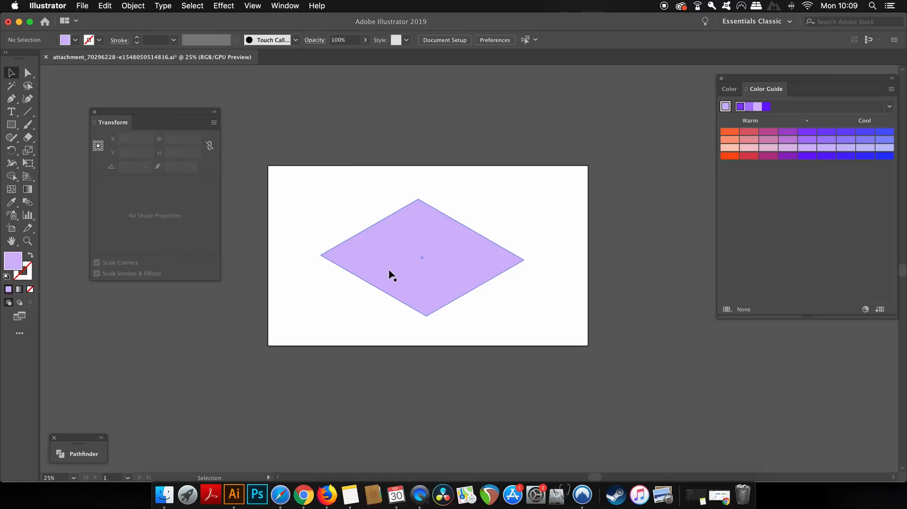
{"action": "mouse_move", "coordinate": [397, 275]}
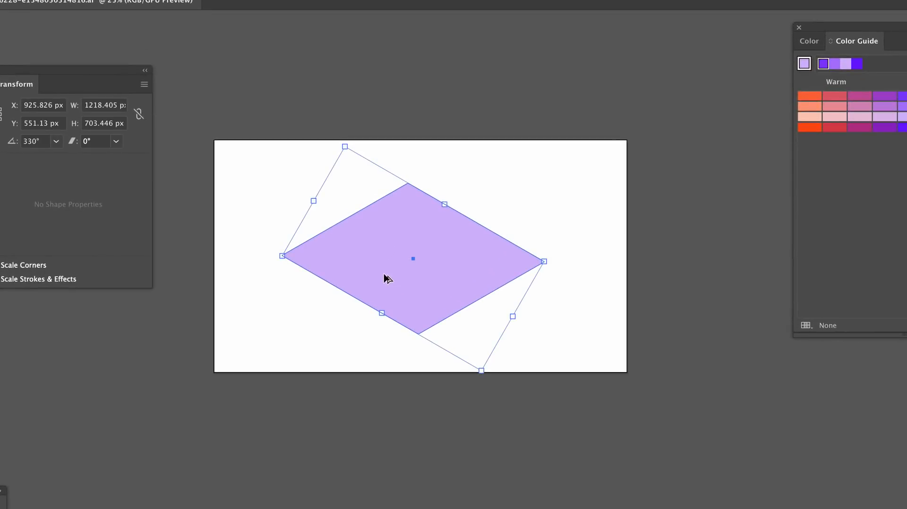
- Duplicate the rhombus slightly higher, turn the lower copy into an outline, and pick up the Pen tool
{"action": "left_click_drag", "start_coordinate": [387, 278], "coordinate": [387, 255]}
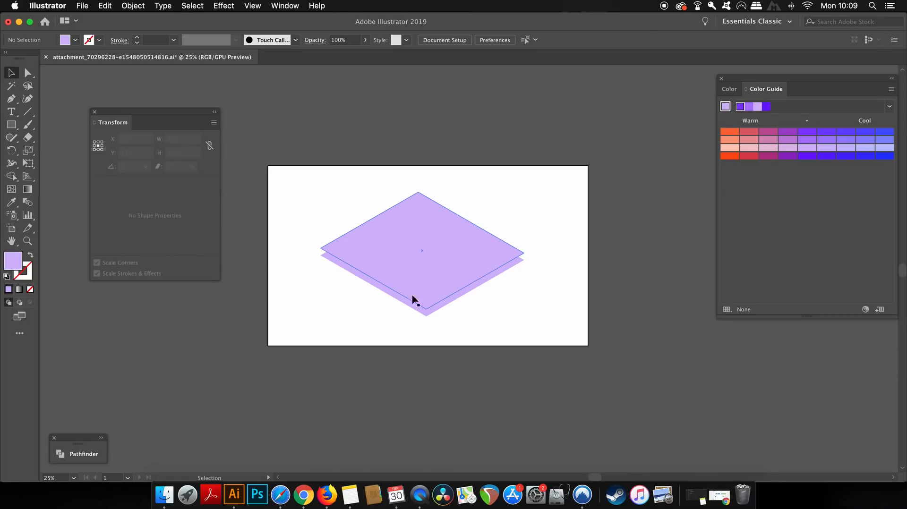
{"action": "left_click", "coordinate": [413, 297]}
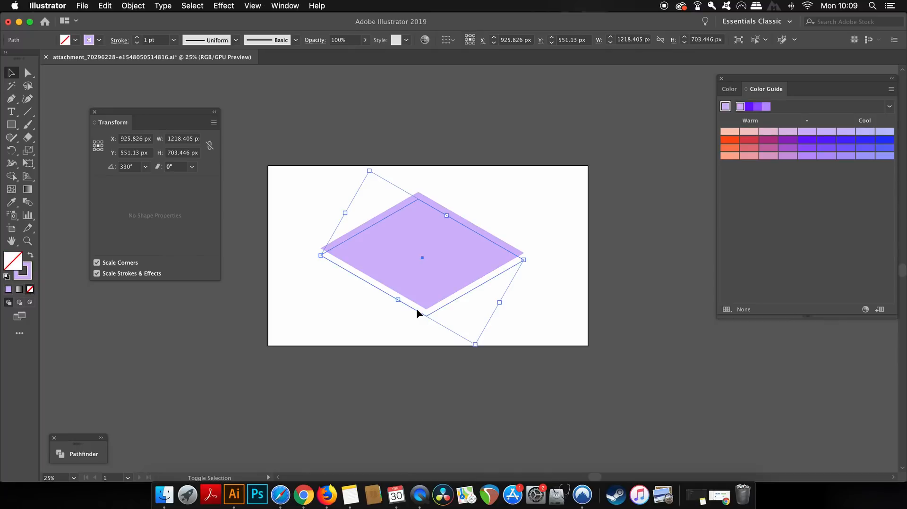
{"action": "left_click", "coordinate": [559, 265]}
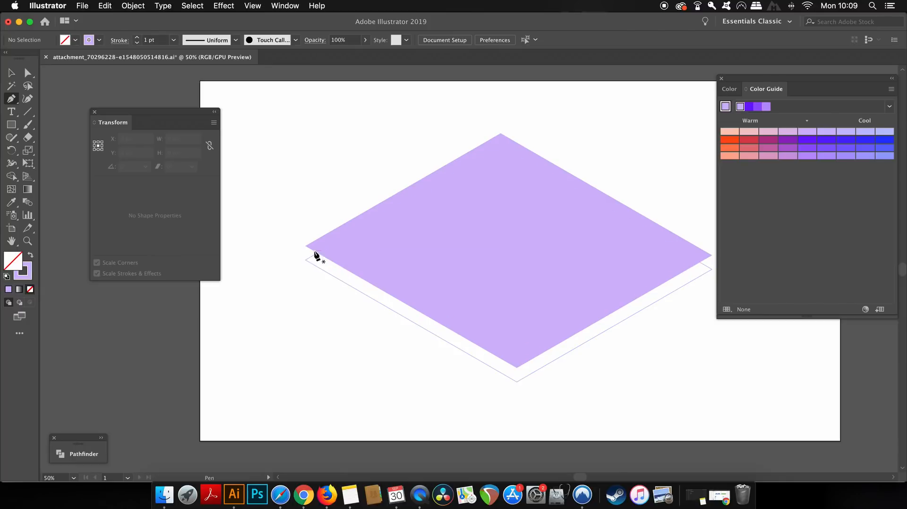
- Draw the left and right side faces, filling them dark purple and medium purple from the Color Guide
{"action": "left_click", "coordinate": [306, 247]}
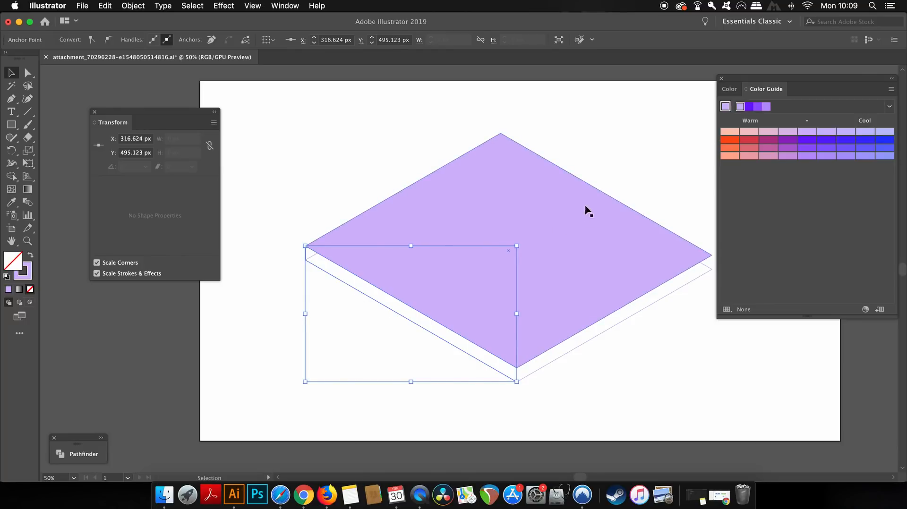
{"action": "left_click", "coordinate": [748, 107]}
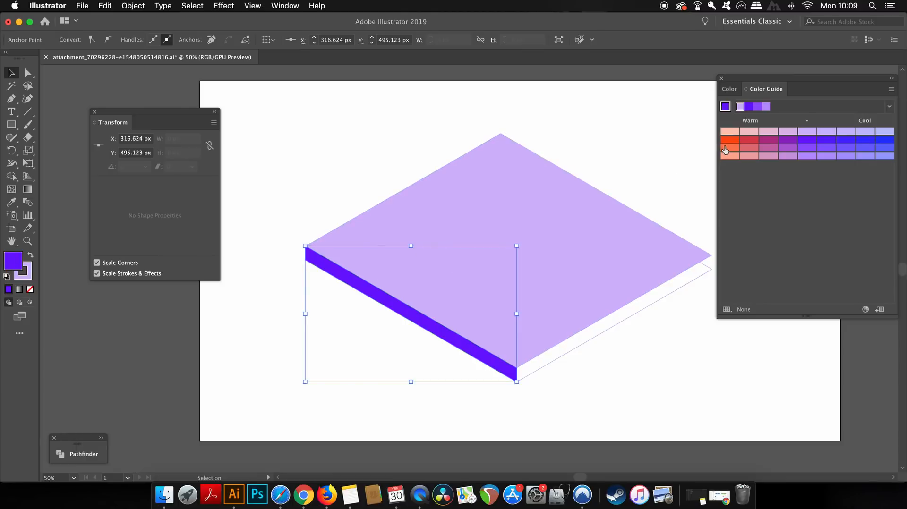
{"action": "left_click", "coordinate": [531, 370]}
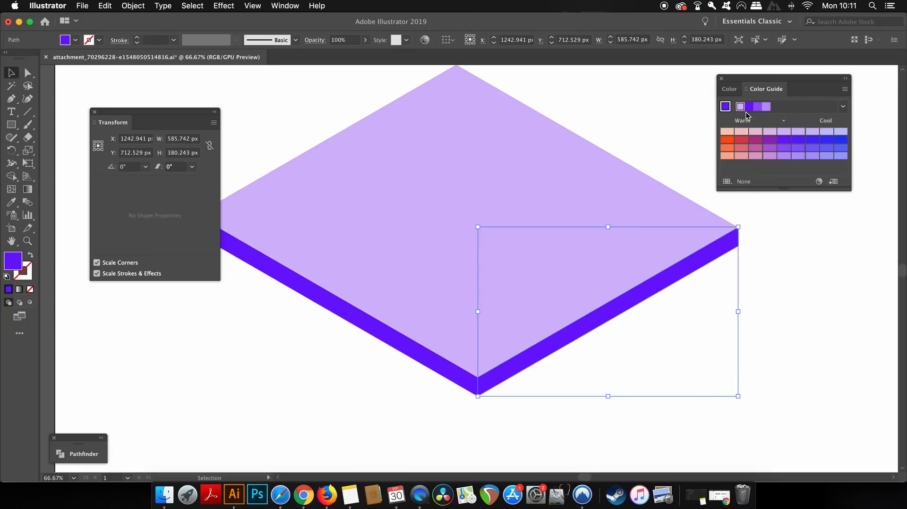
{"action": "left_click", "coordinate": [765, 107]}
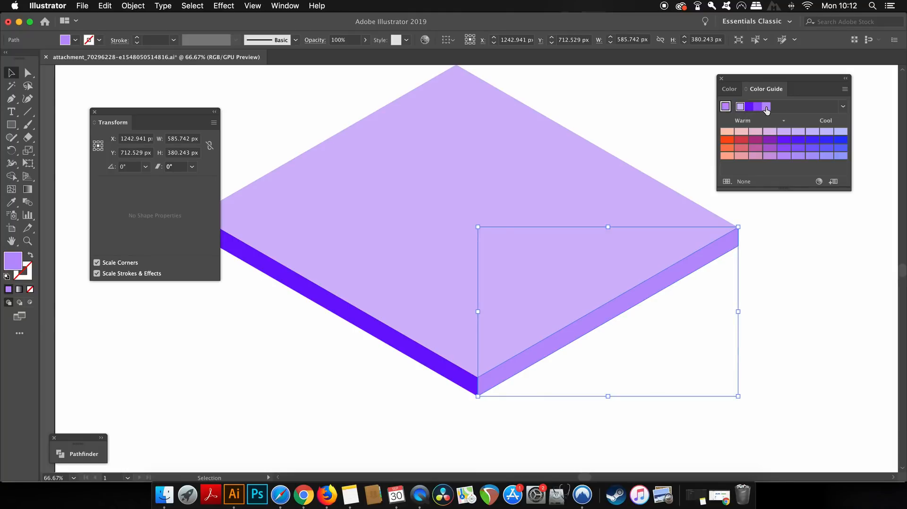
{"action": "left_click", "coordinate": [710, 325]}
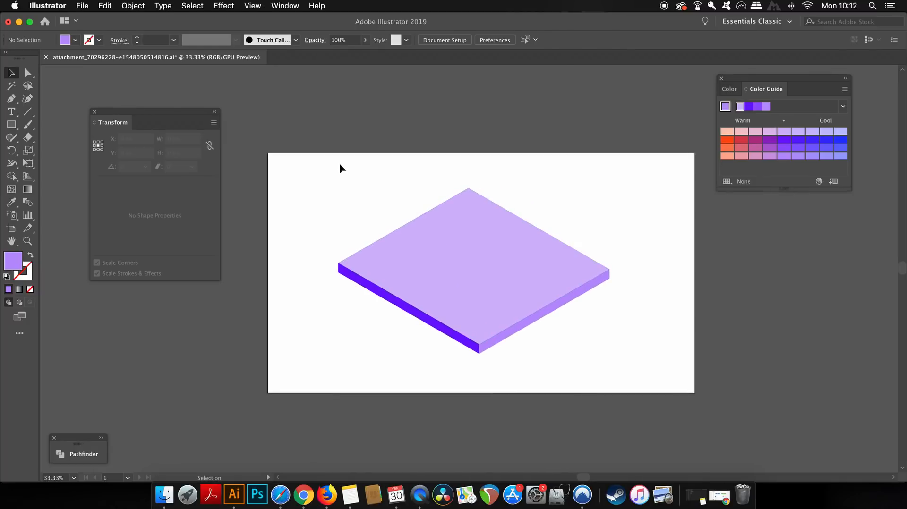
- Check the slab's selection and put the left side face back in place
{"action": "left_click", "coordinate": [472, 273]}
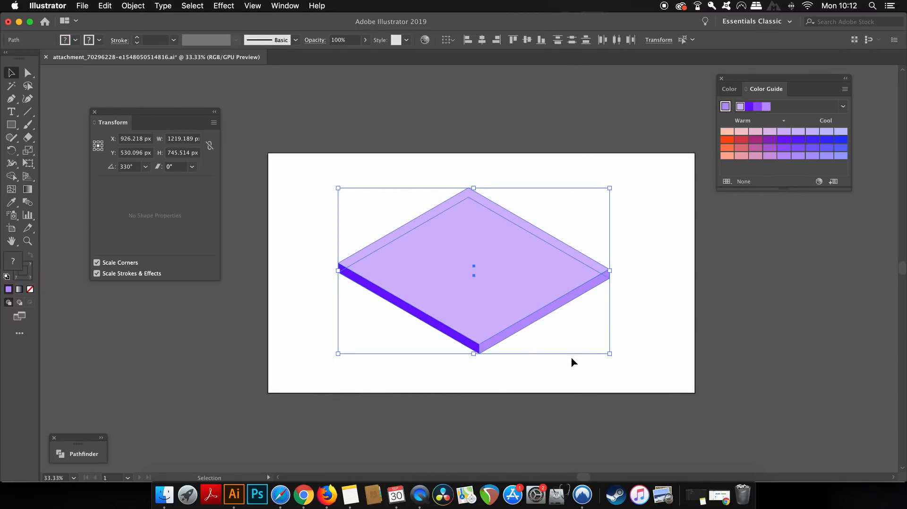
{"action": "left_click", "coordinate": [626, 366]}
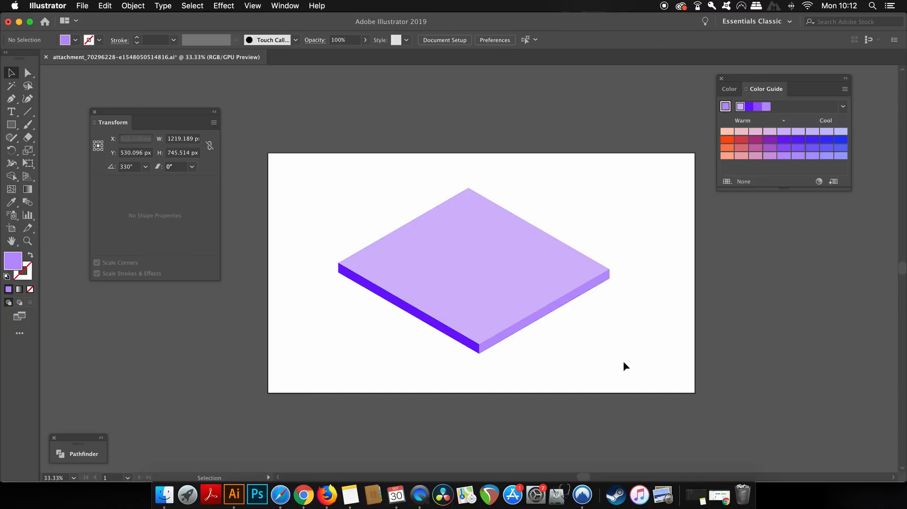
{"action": "left_click", "coordinate": [565, 356]}
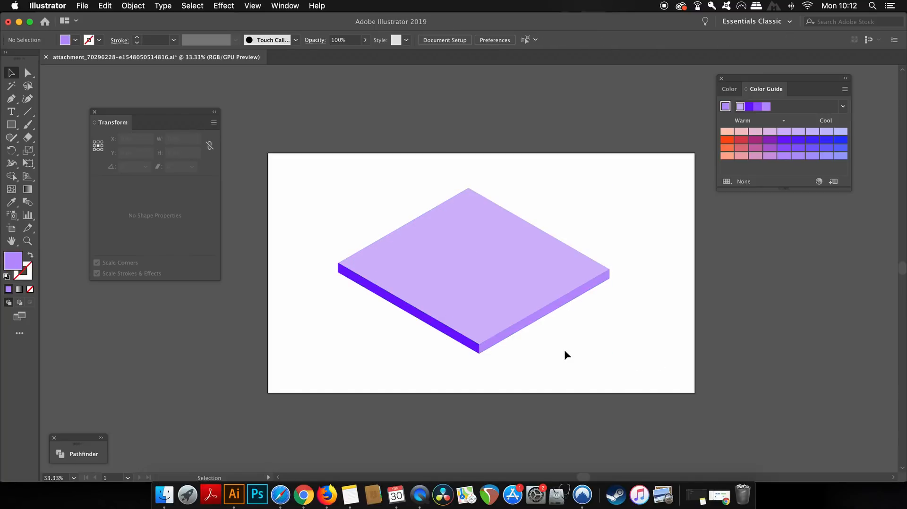
{"action": "mouse_move", "coordinate": [329, 125]}
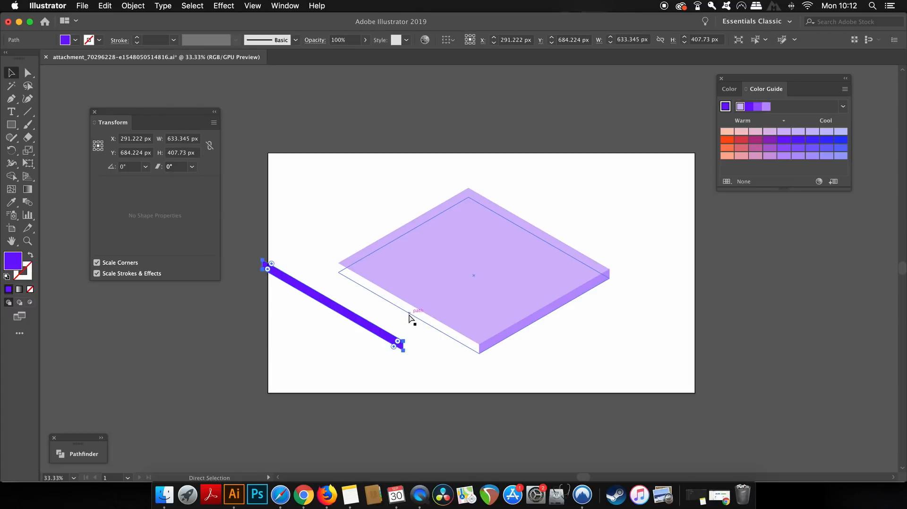
{"action": "left_click", "coordinate": [285, 6]}
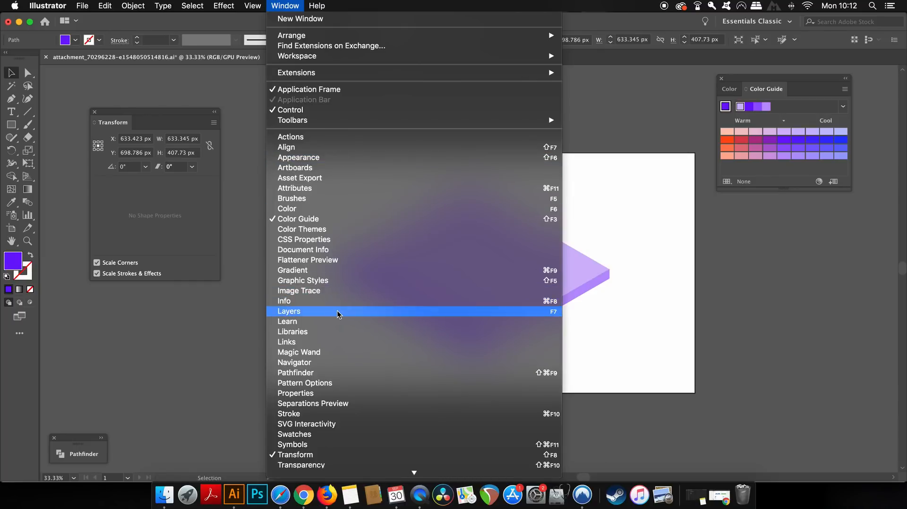
- In the Layers panel, find and delete the stray outline rhombus path, then close the panel
{"action": "left_click", "coordinate": [289, 312]}
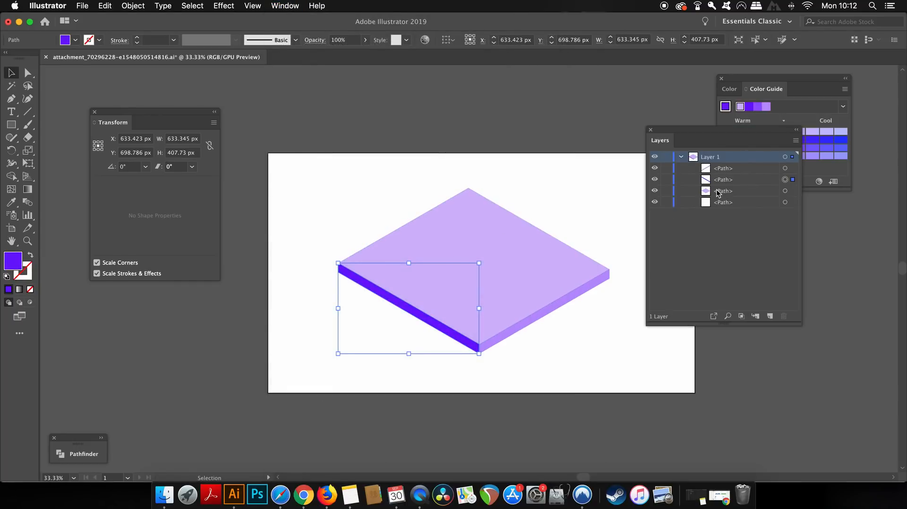
{"action": "left_click", "coordinate": [653, 202]}
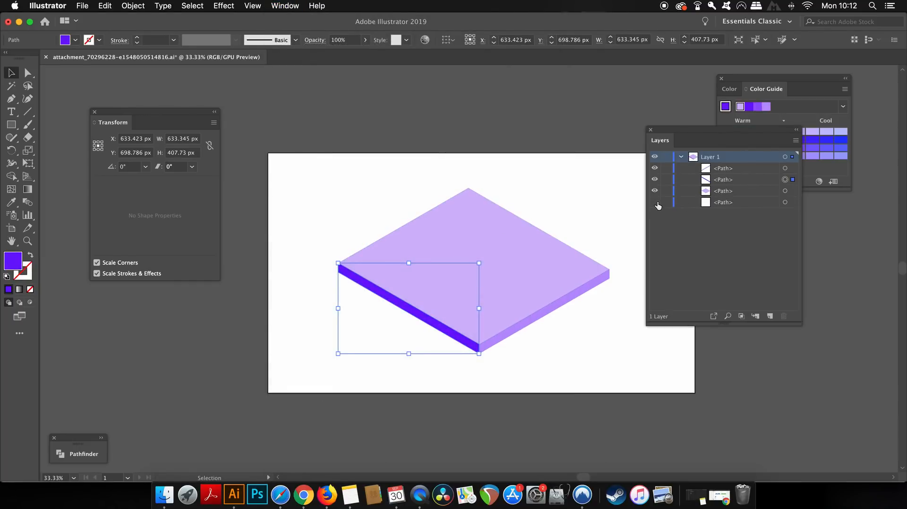
{"action": "left_click", "coordinate": [723, 202]}
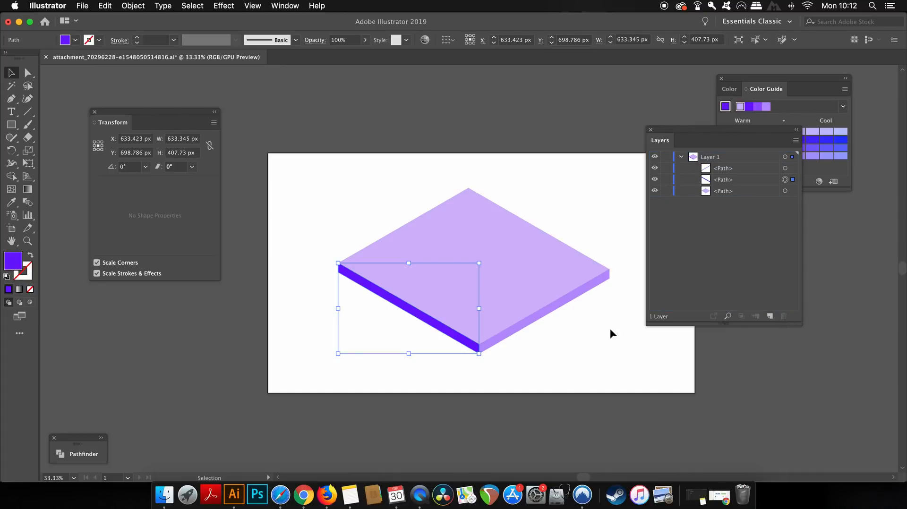
{"action": "left_click", "coordinate": [612, 334]}
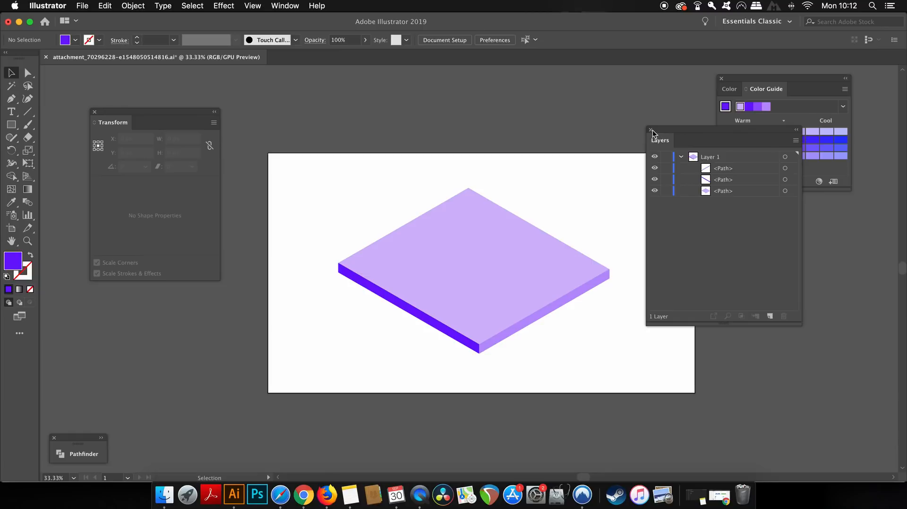
{"action": "left_click", "coordinate": [651, 130]}
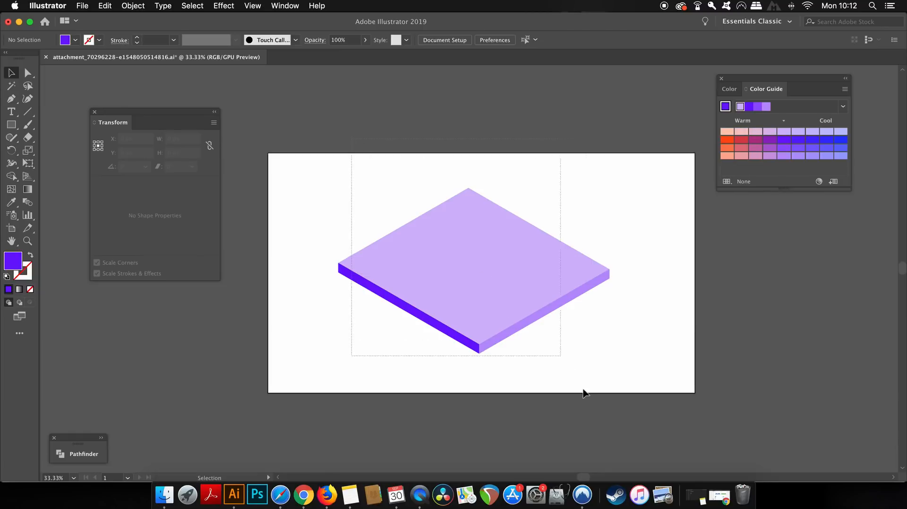
- Scale the grouped slab down to a small isometric tile near the artboard's lower centre
{"action": "left_click", "coordinate": [473, 267]}
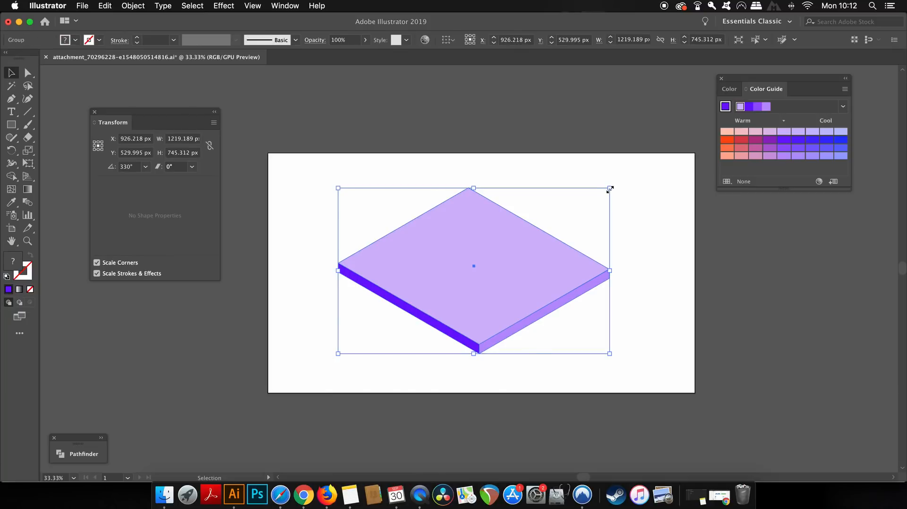
{"action": "left_click_drag", "start_coordinate": [608, 189], "coordinate": [538, 232]}
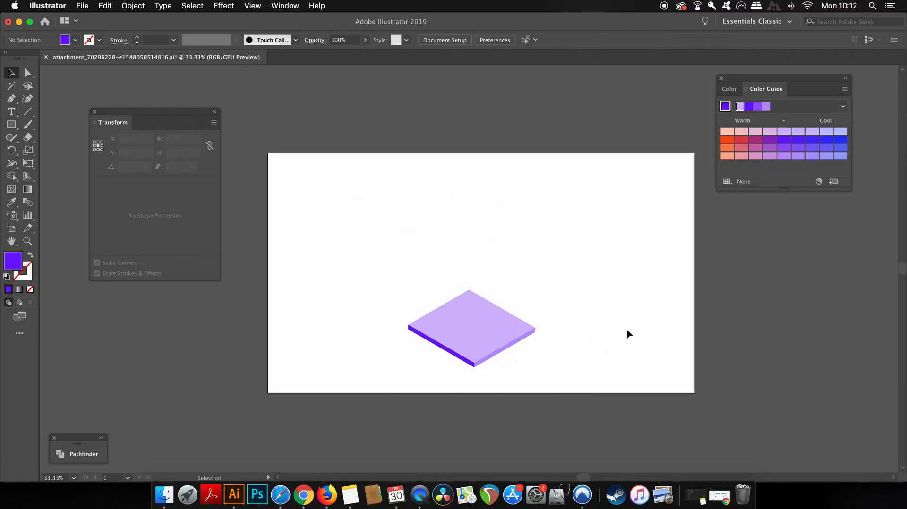
{"action": "mouse_move", "coordinate": [600, 301]}
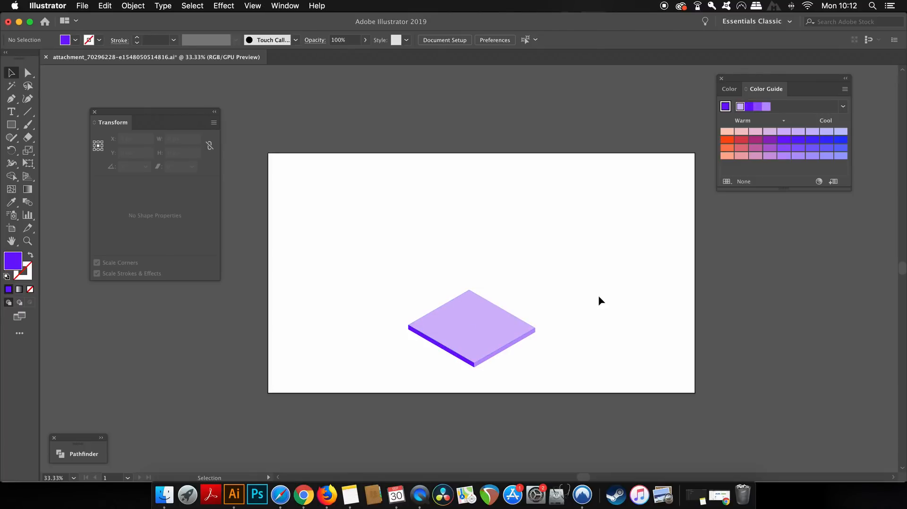
{"action": "left_click", "coordinate": [474, 321]}
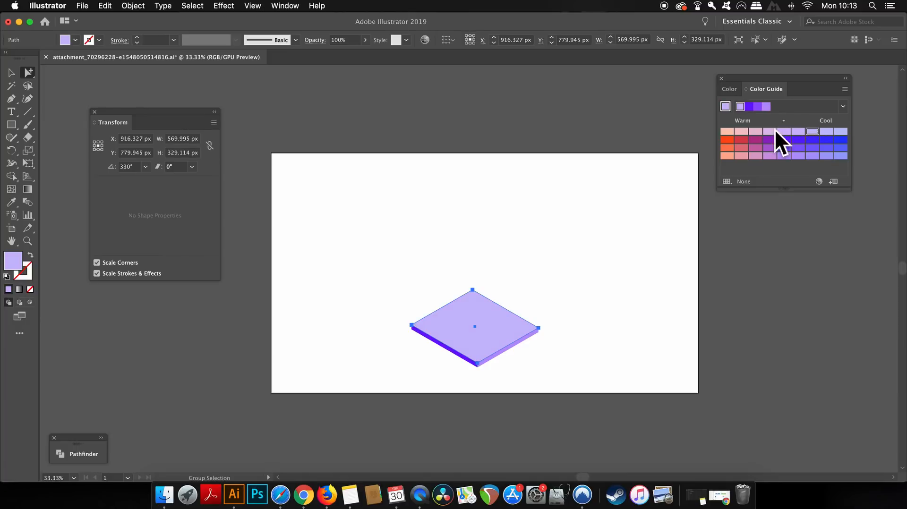
- Recolor the slab's top face with a light pink tint from the pale Color Guide swatches
{"action": "left_click", "coordinate": [770, 135]}
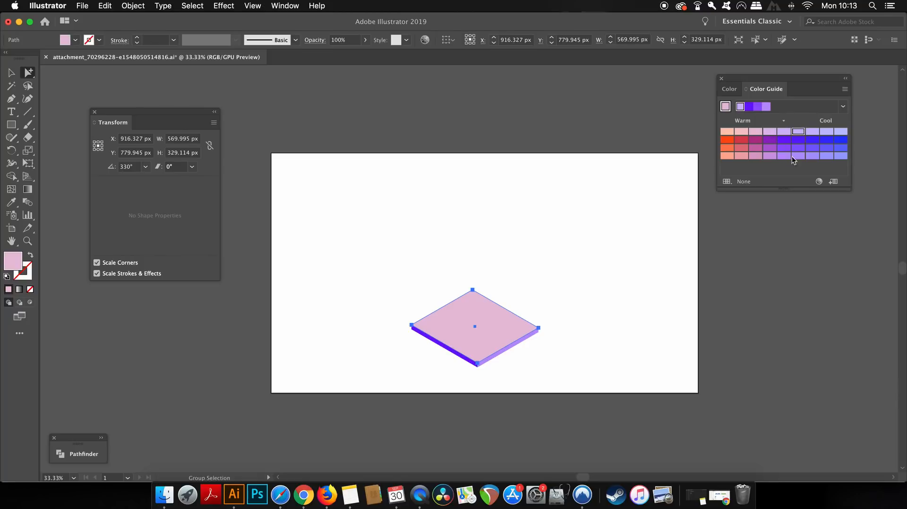
{"action": "left_click", "coordinate": [646, 235]}
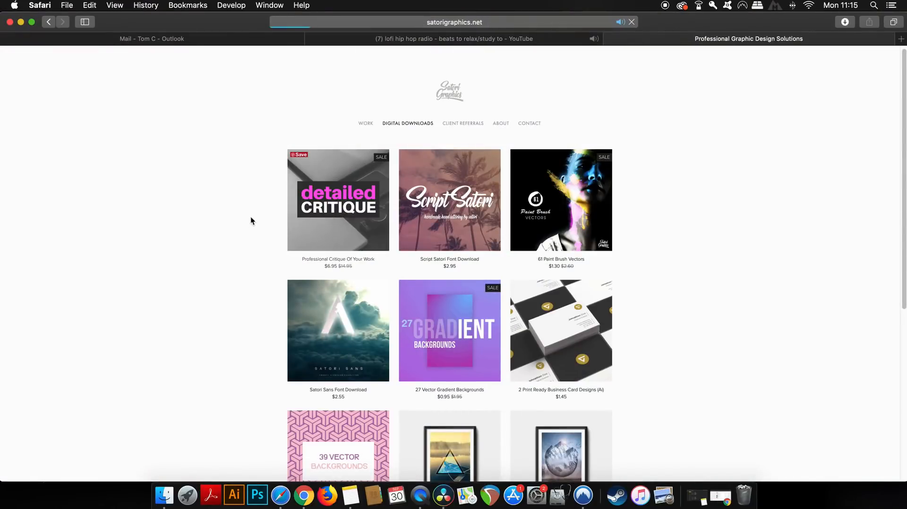
- Go to the Detailed Critique product page and view its description and sale price
{"action": "left_click", "coordinate": [338, 200]}
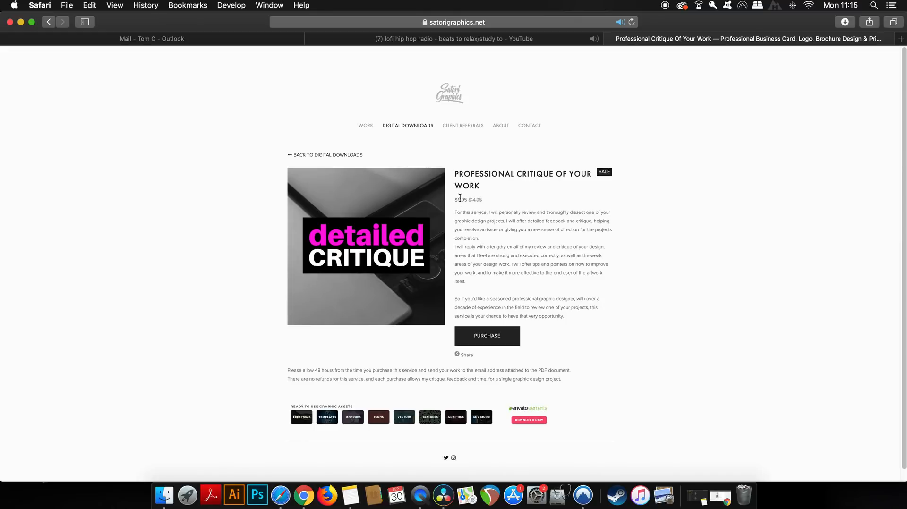
{"action": "scroll", "scroll_direction": "down", "scroll_amount": 3}
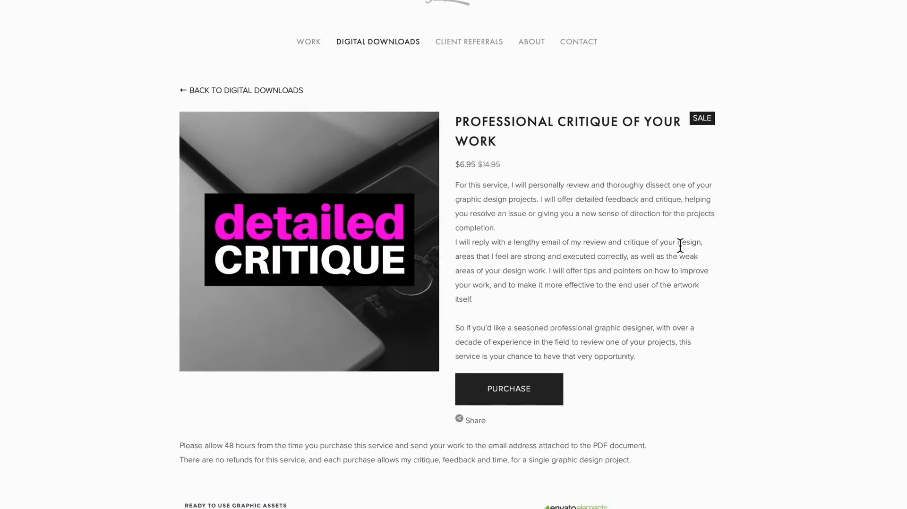